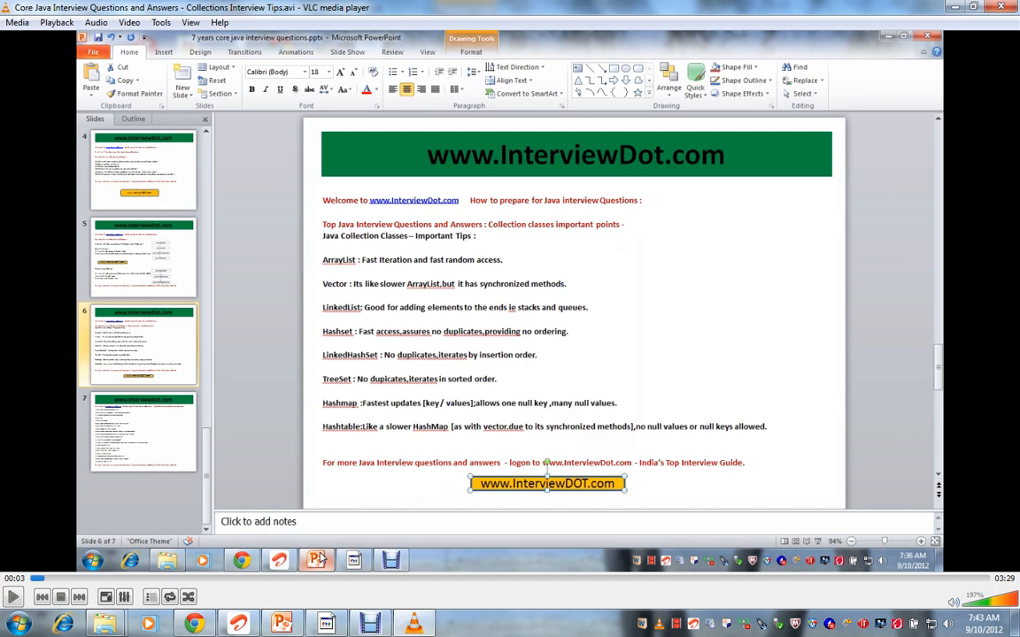
mouse_move(387, 478)
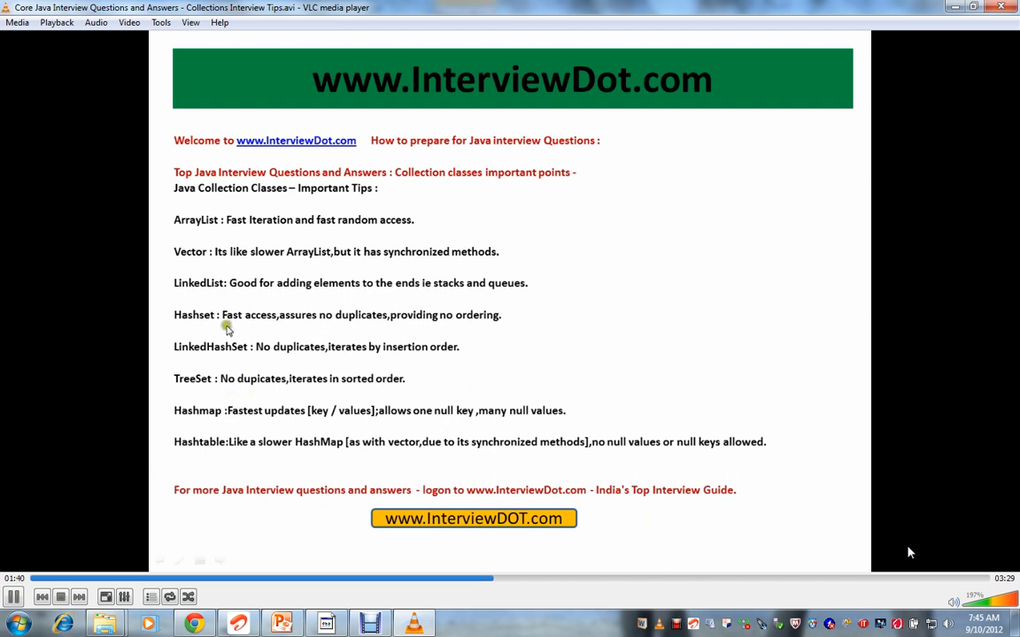
mouse_move(202, 333)
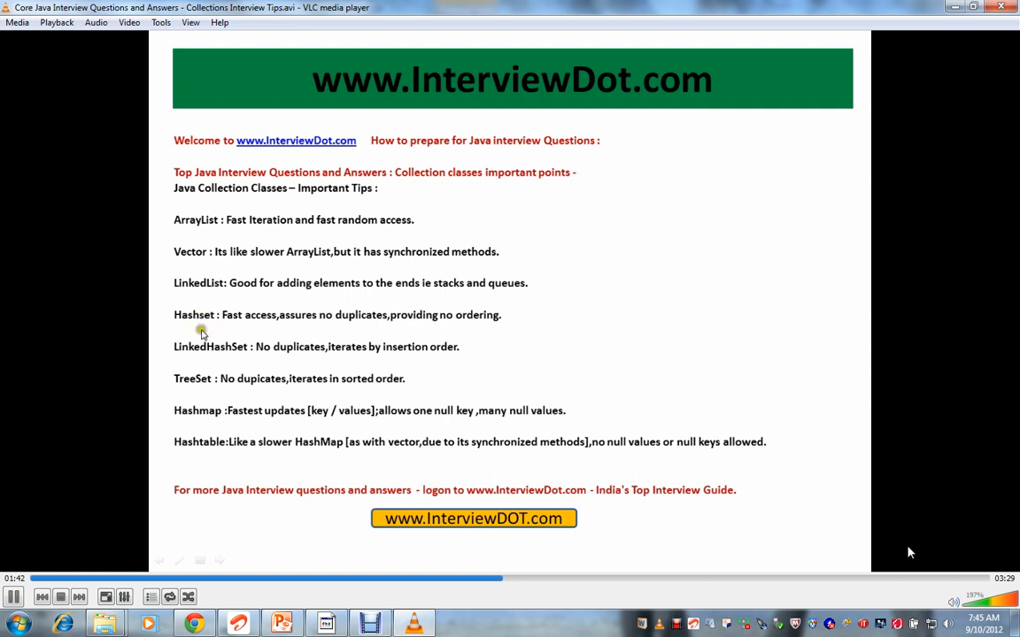
mouse_move(274, 344)
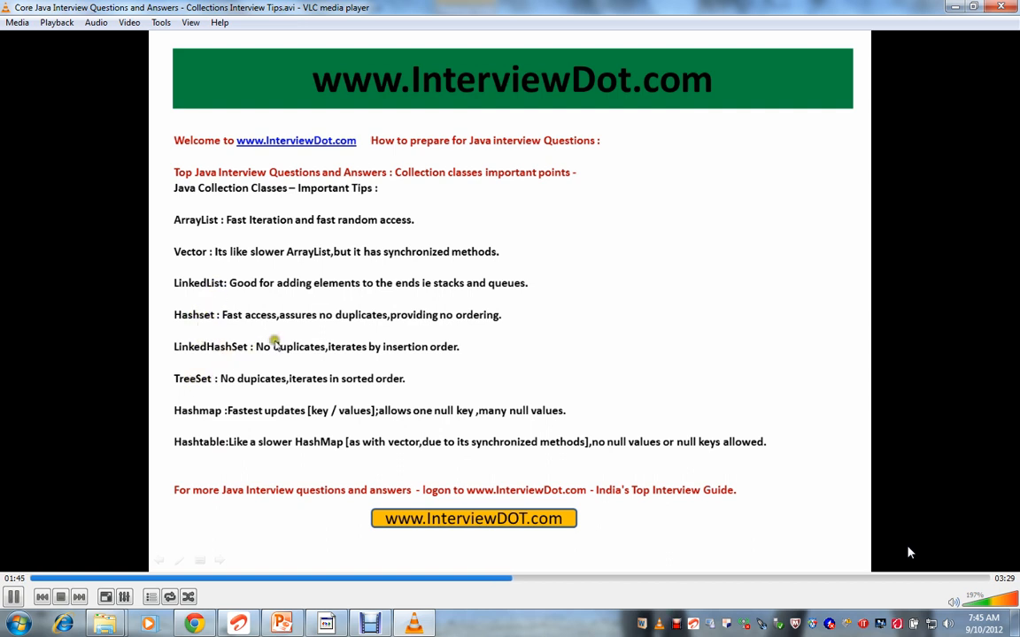
mouse_move(482, 347)
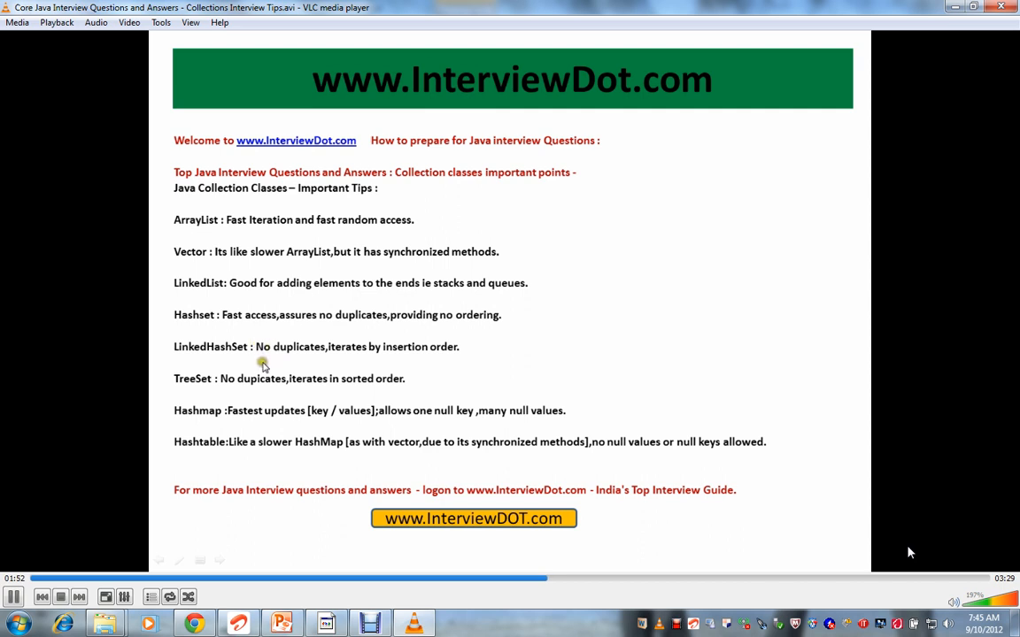
mouse_move(425, 389)
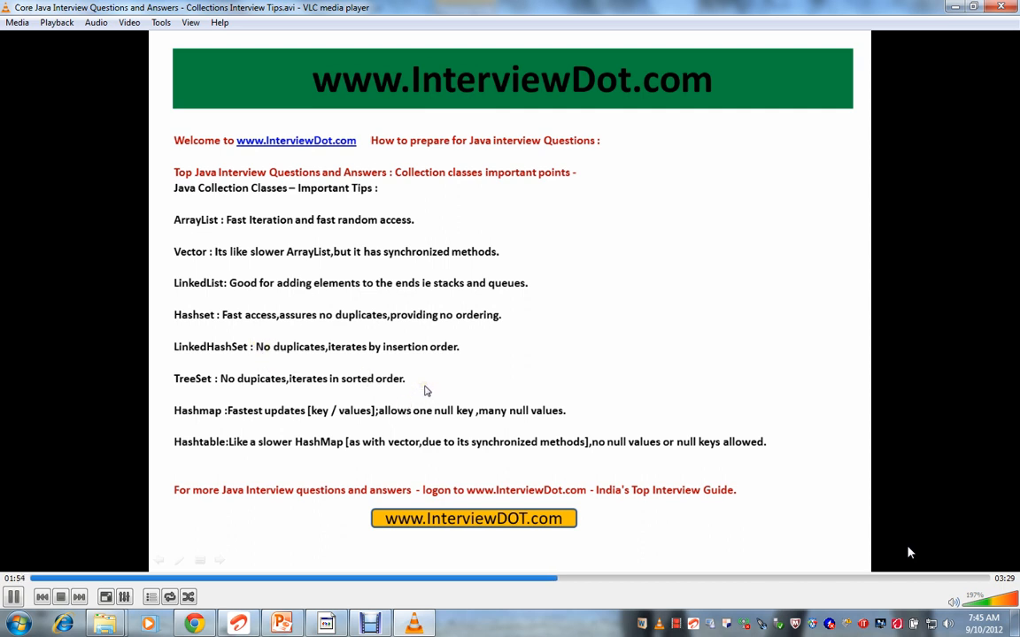
mouse_move(314, 421)
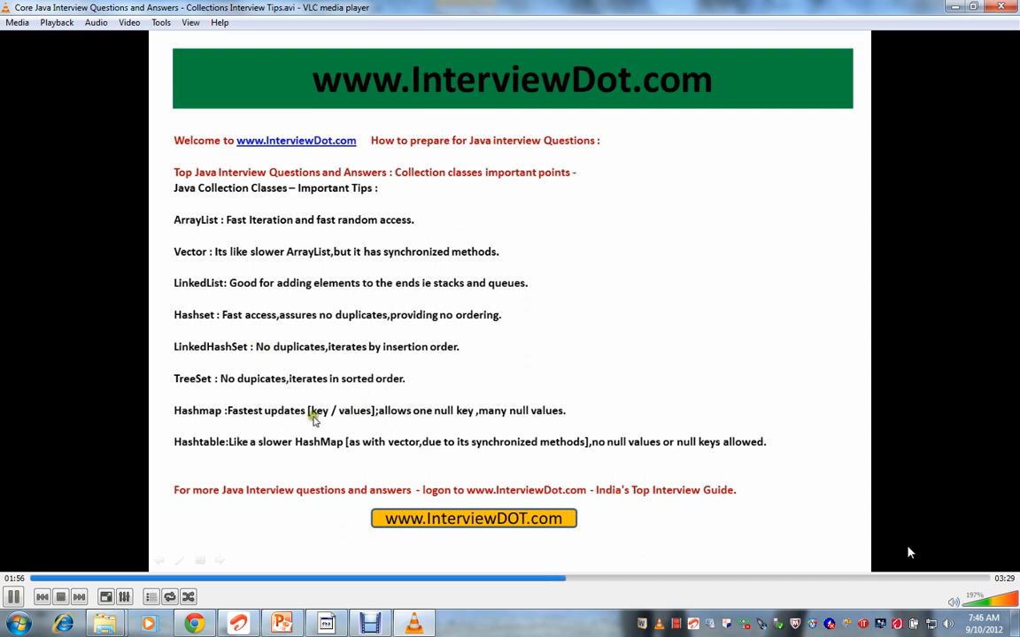